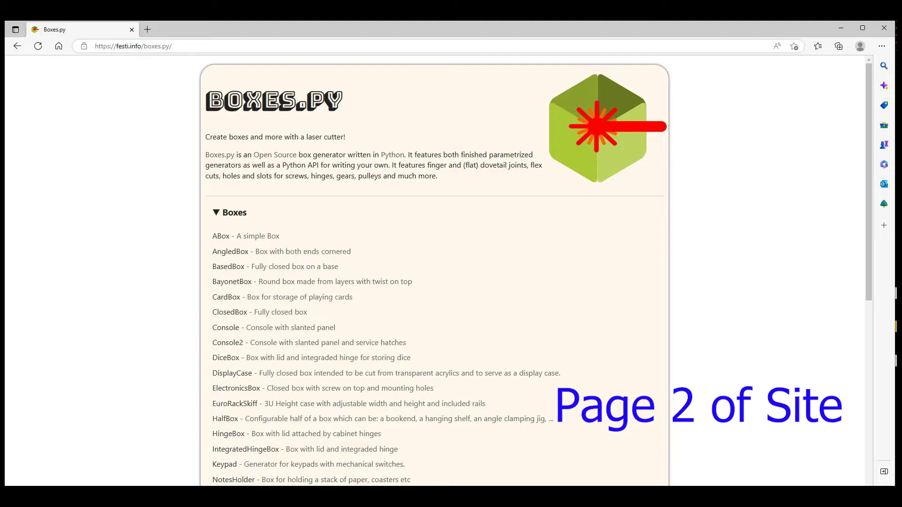
- Scroll down the crossing divider grid generator page to its settings
{"action": "scroll", "scroll_direction": "down", "scroll_amount": 3}
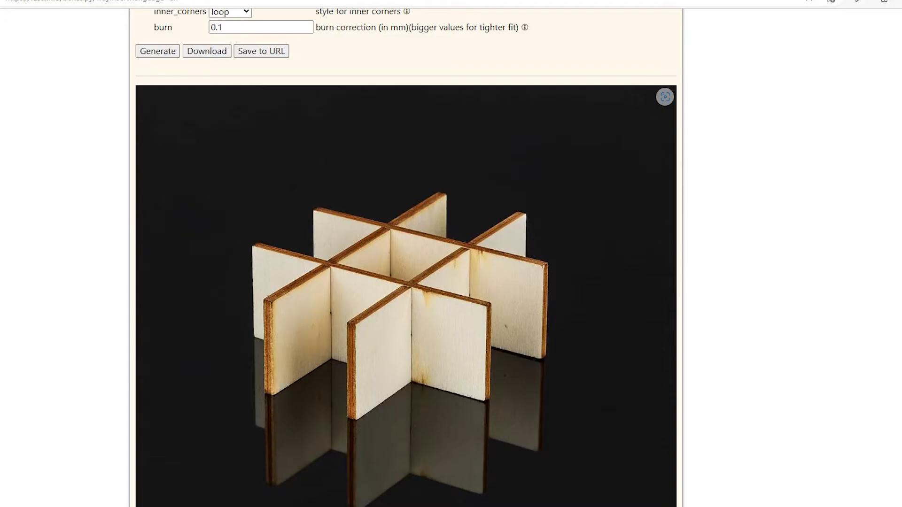
{"action": "scroll", "scroll_direction": "up", "scroll_amount": 3}
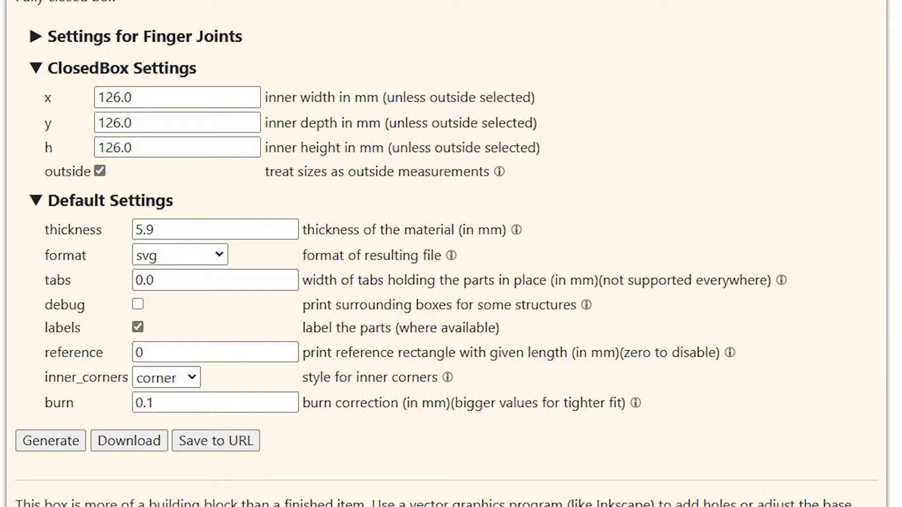
- Uncheck the labels option to turn off part labelling
{"action": "left_click", "coordinate": [137, 327]}
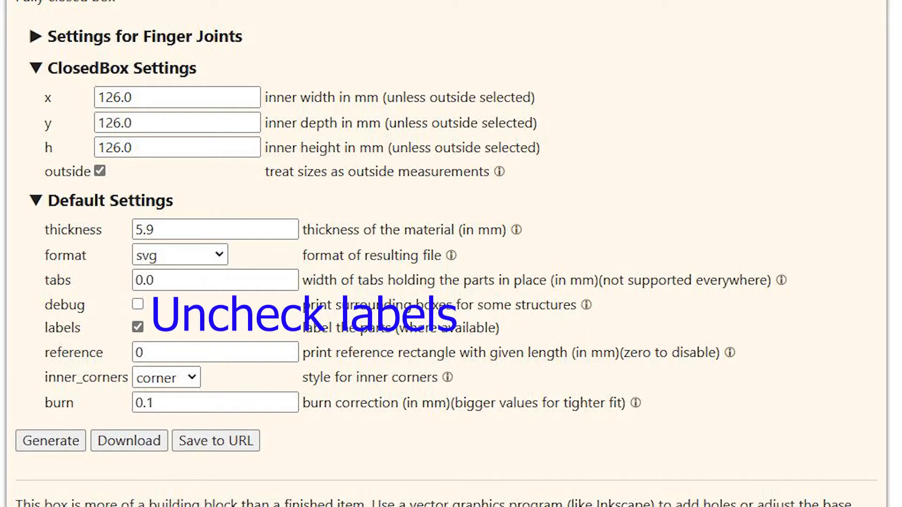